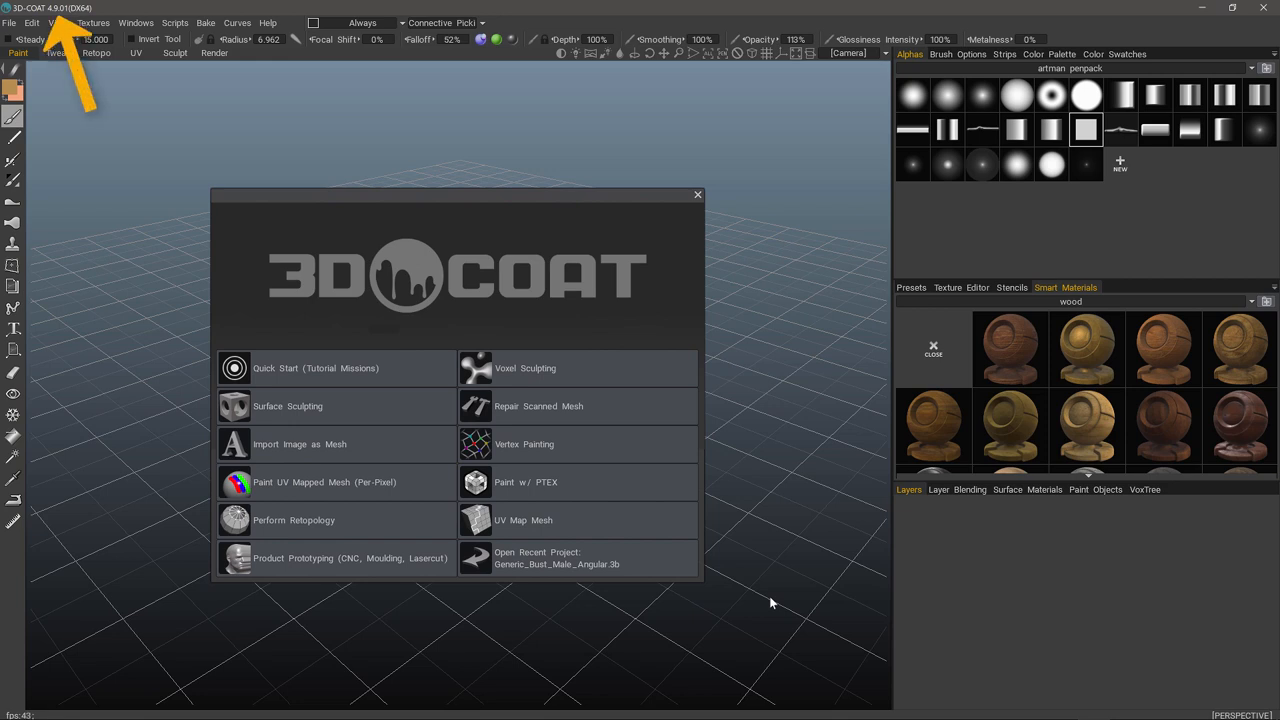
pyautogui.moveTo(654, 475)
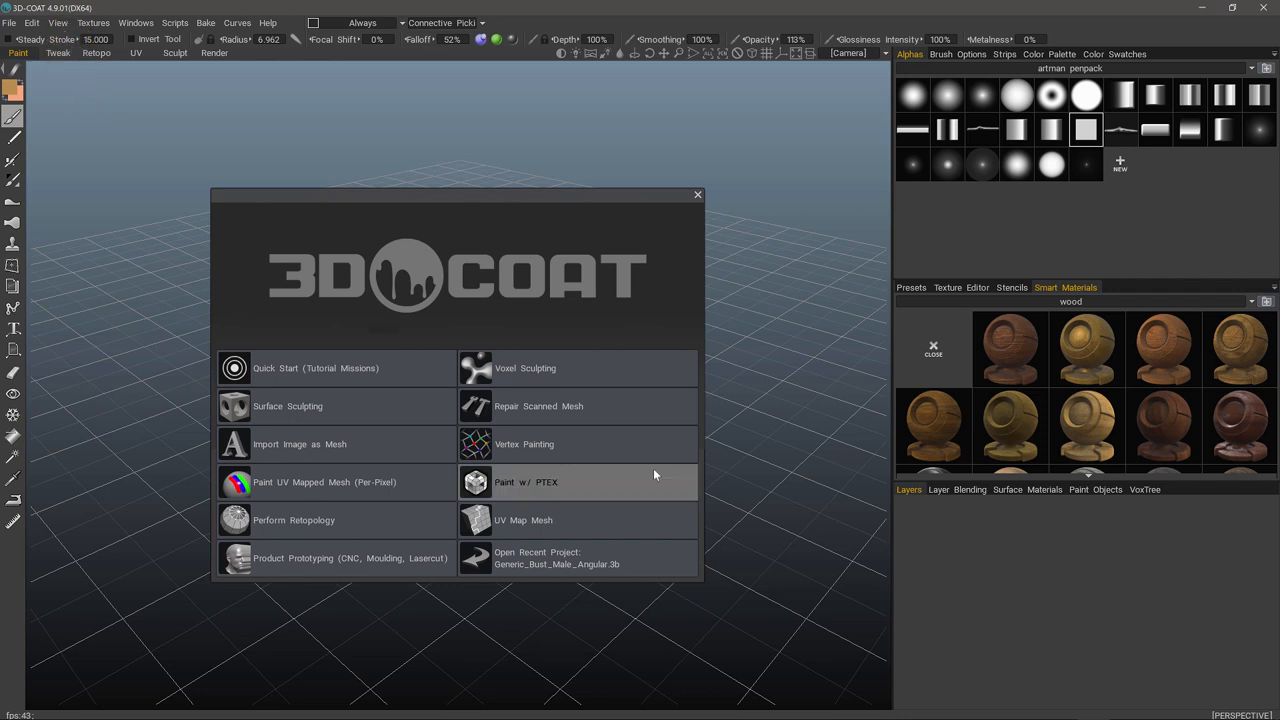
pyautogui.moveTo(763, 510)
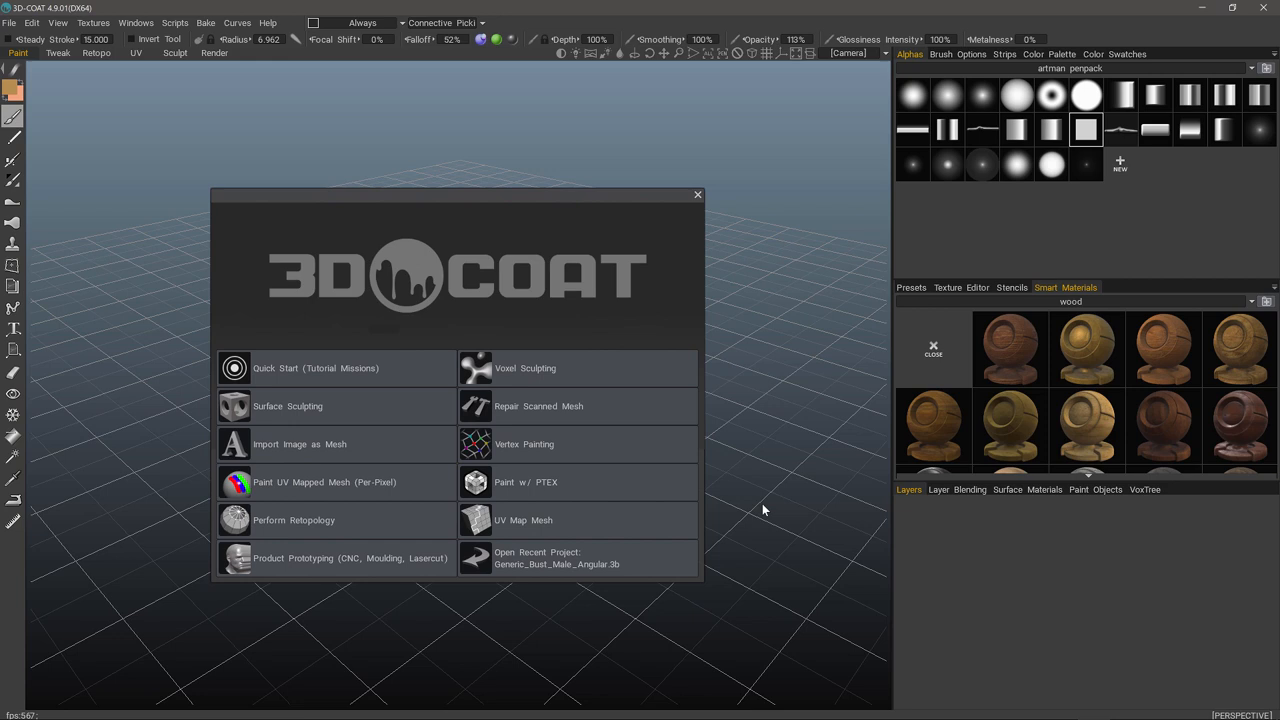
pyautogui.moveTo(675, 625)
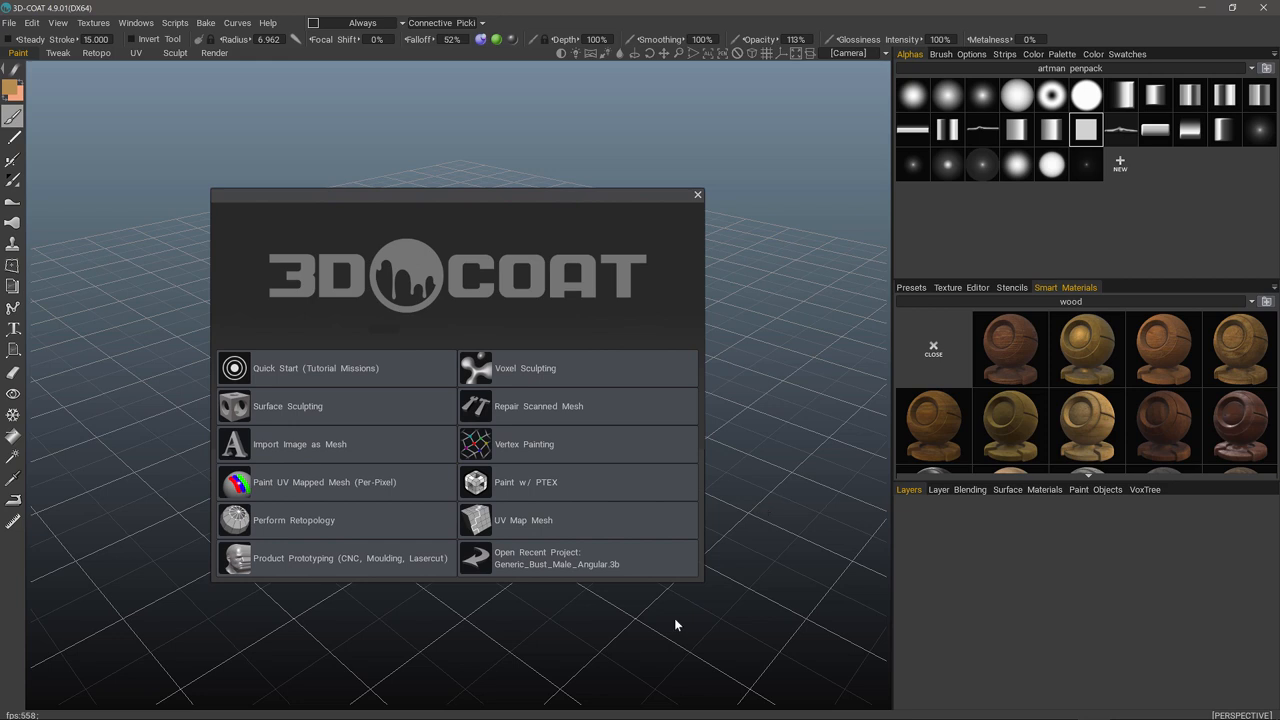
# Step: Launch Migration Master from the Help menu to copy assets from the 4.8 installation
pyautogui.click(267, 22)
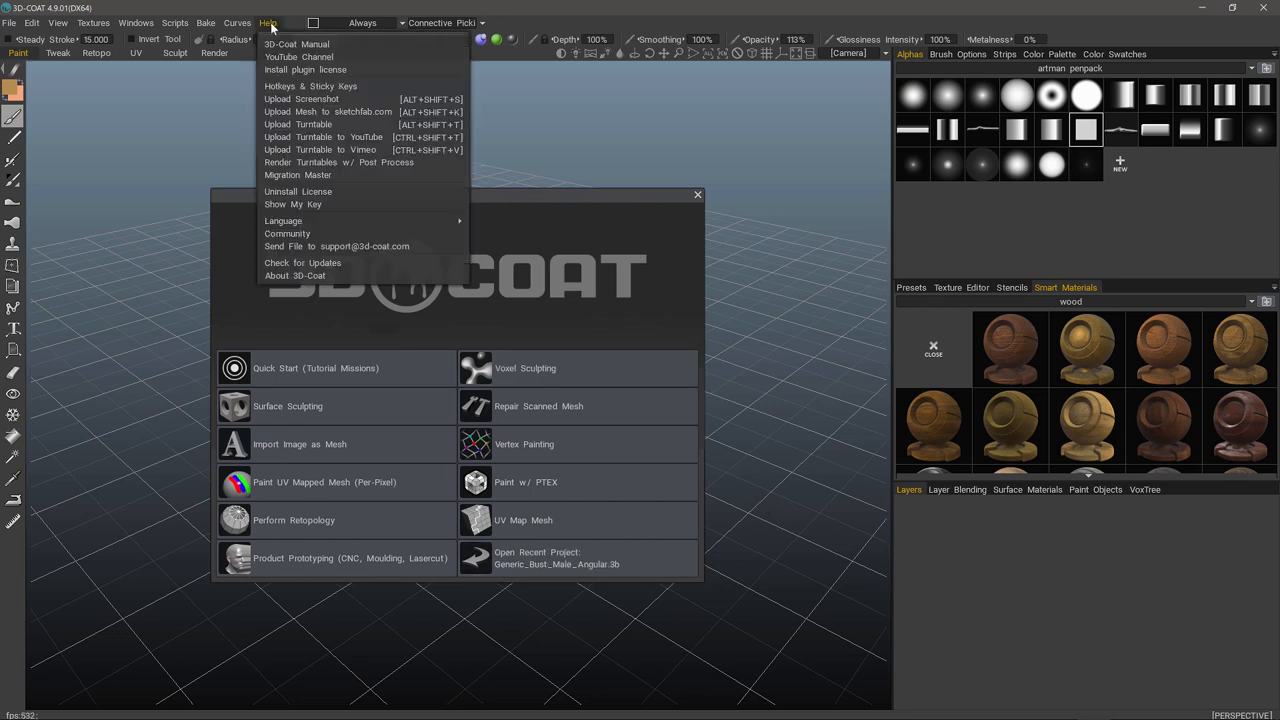
pyautogui.moveTo(318, 175)
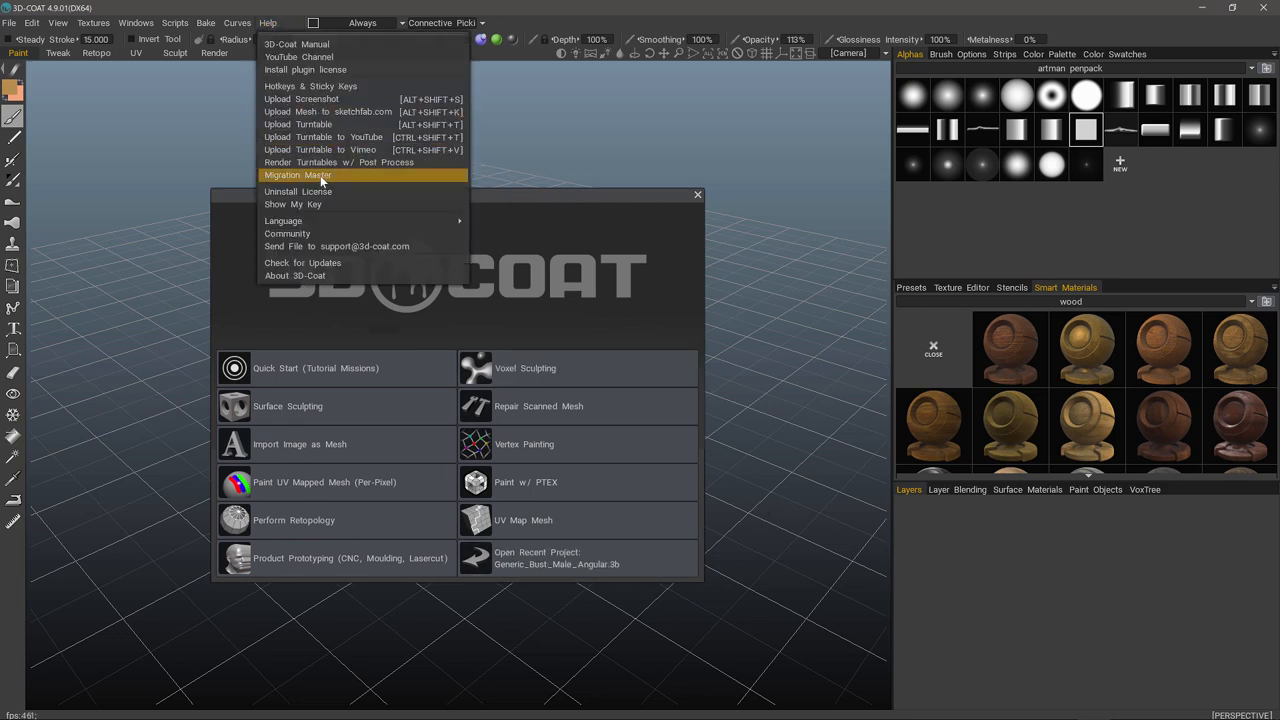
pyautogui.click(310, 174)
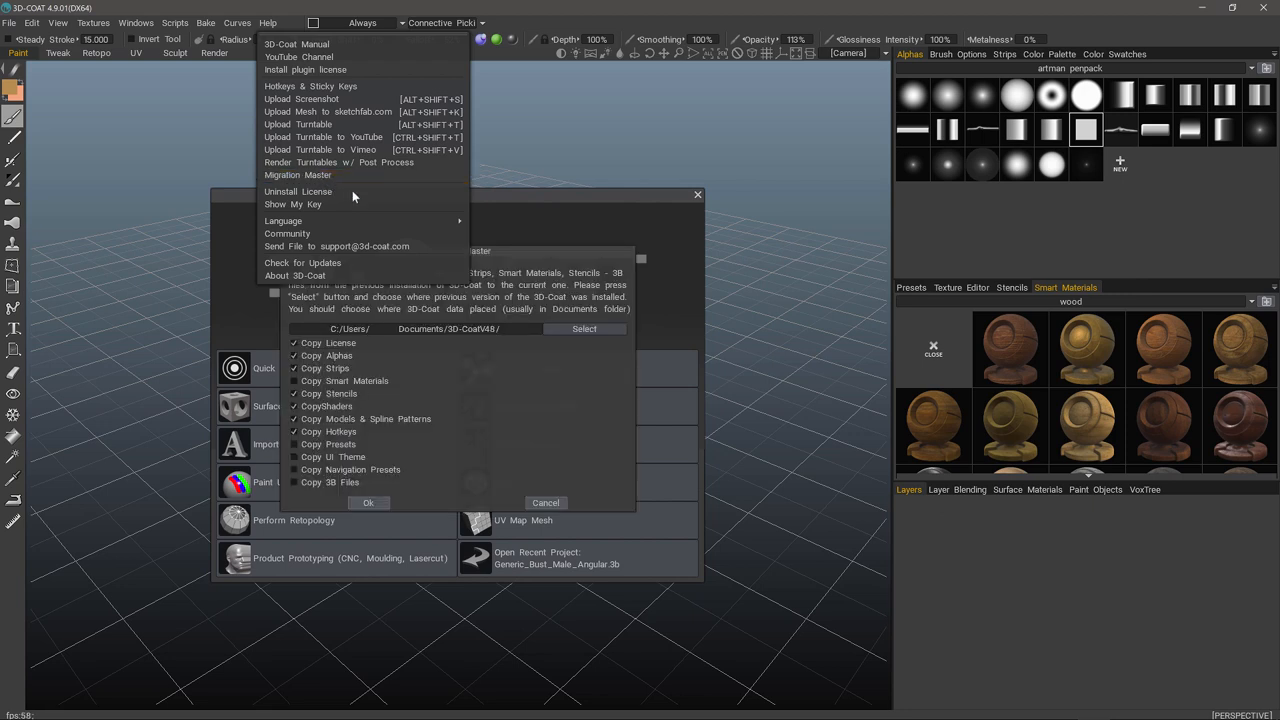